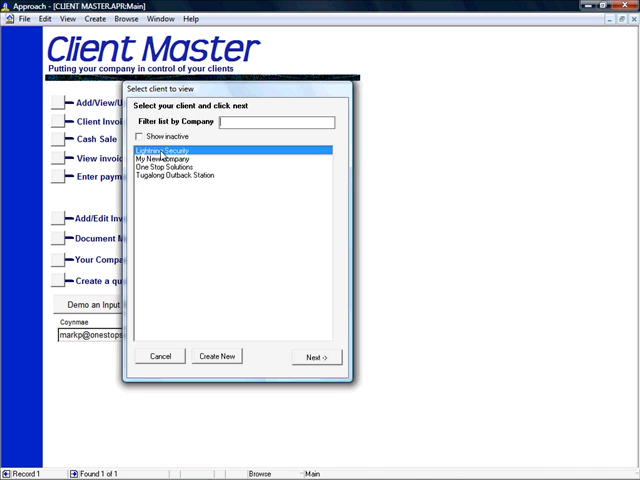
# Step: Close the employee details, select My New company in the client list and proceed with Next
pyautogui.click(316, 356)
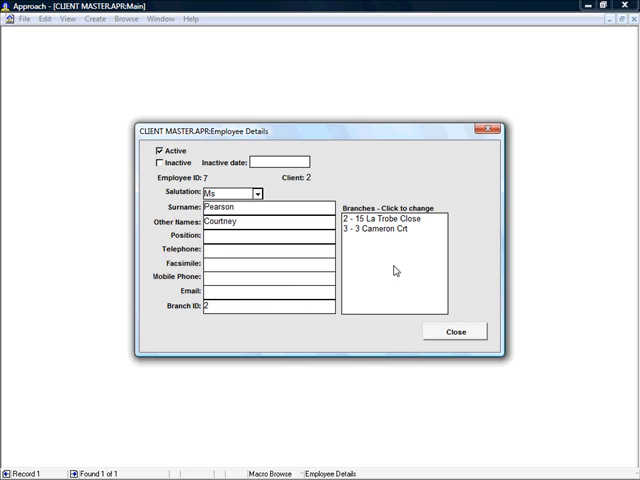
pyautogui.click(454, 332)
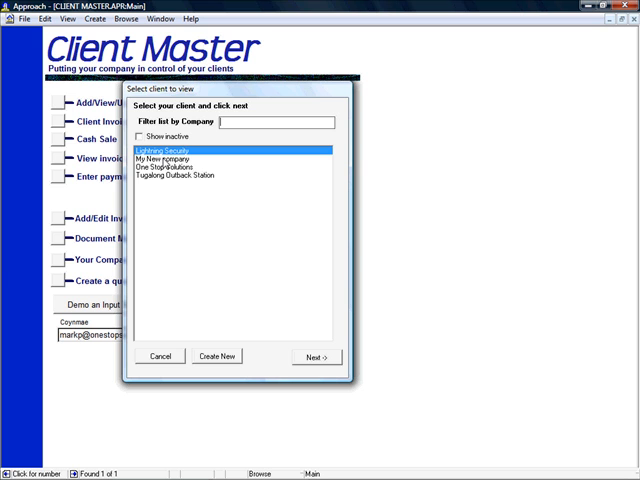
pyautogui.click(164, 160)
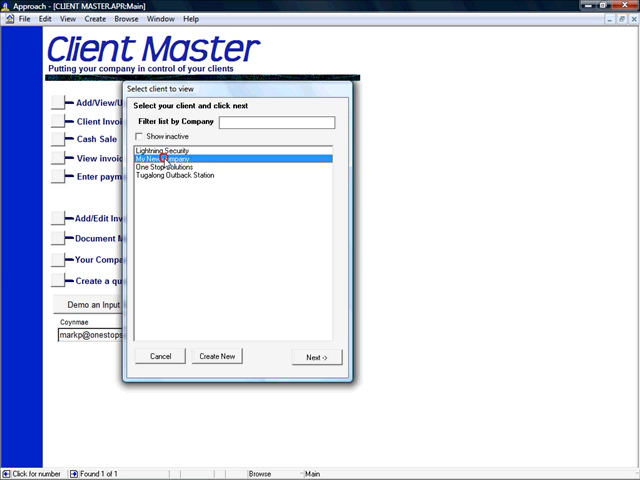
pyautogui.click(308, 356)
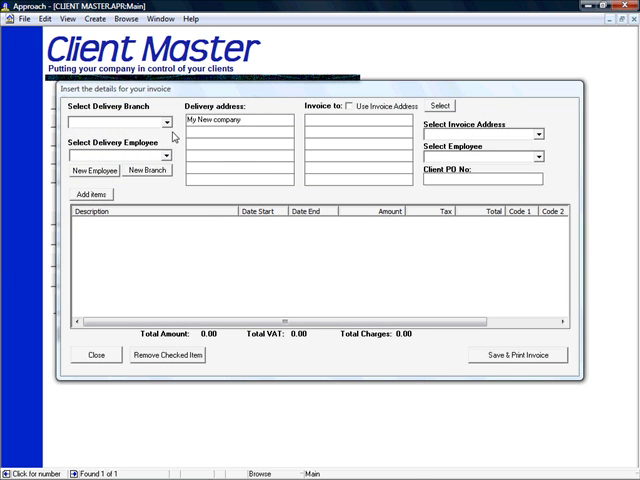
pyautogui.click(160, 124)
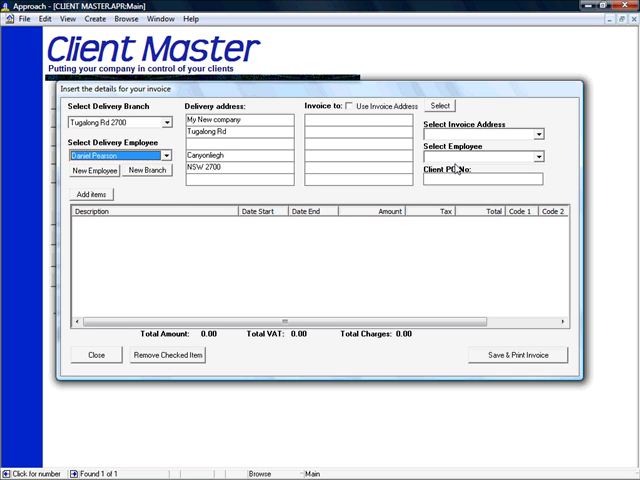
pyautogui.click(360, 104)
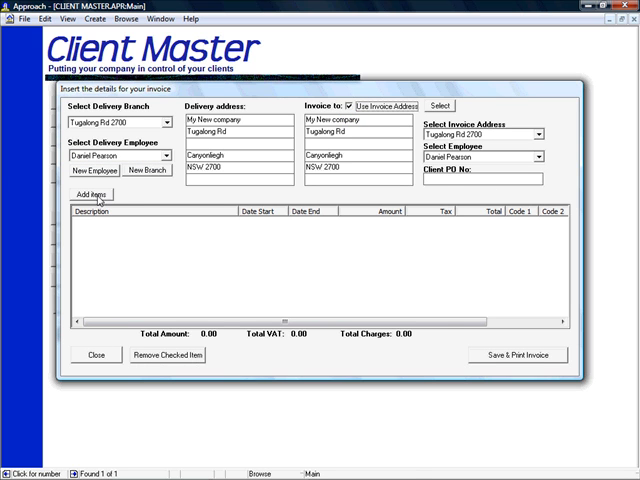
pyautogui.click(92, 194)
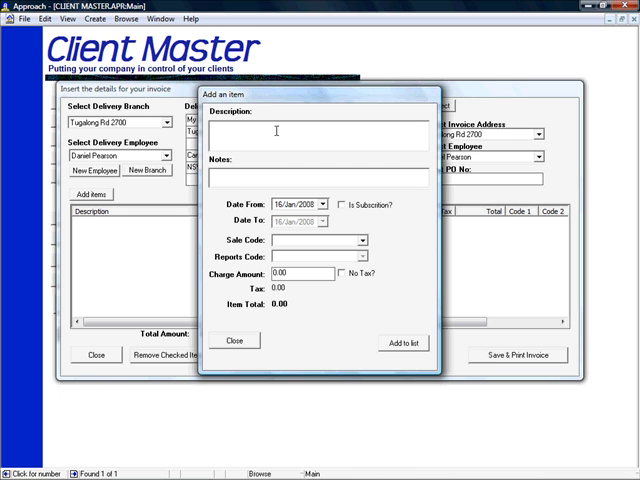
pyautogui.moveTo(282, 180)
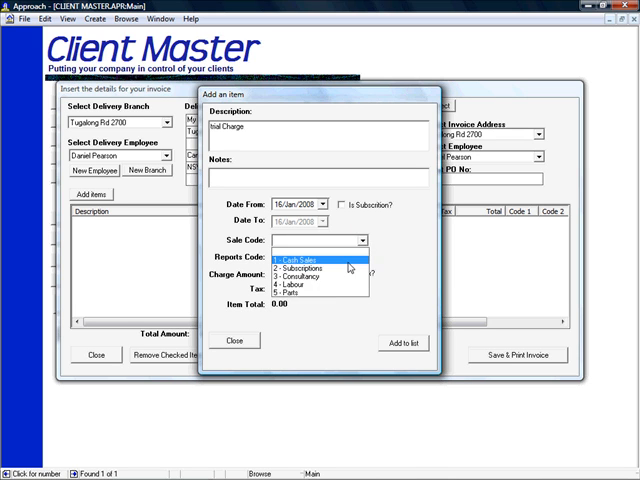
# Step: Add an Inst Charge item with sale code Cash Sales and amount 100.00 to the invoice
pyautogui.click(300, 256)
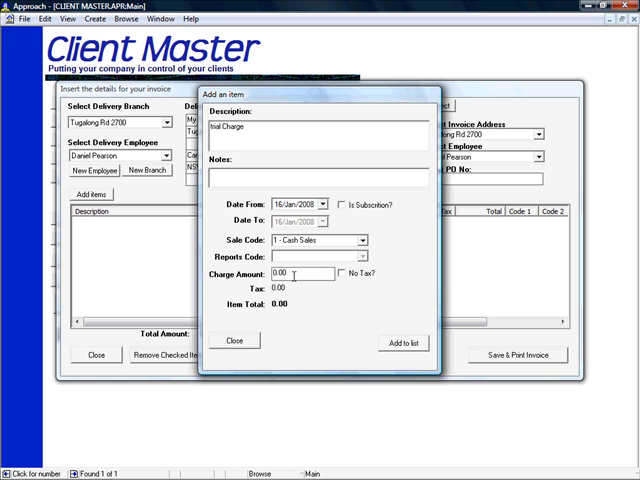
pyautogui.write('100.00')
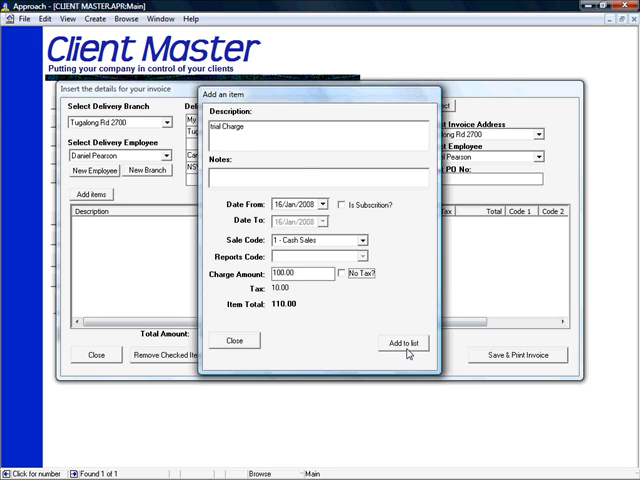
pyautogui.click(404, 344)
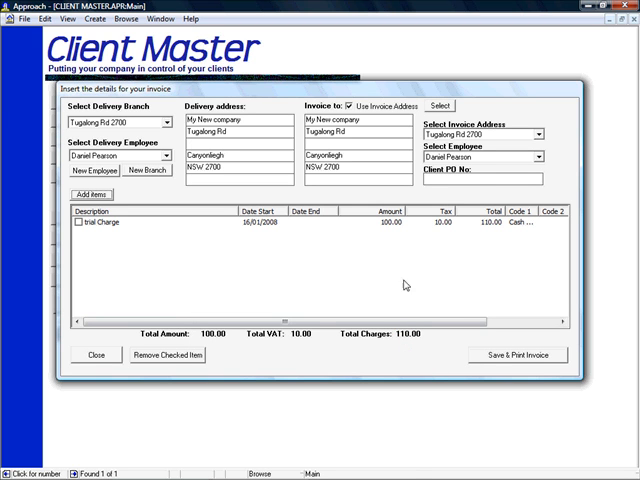
# Step: Save and print the invoice without a purchase order and return to the main menu
pyautogui.click(516, 356)
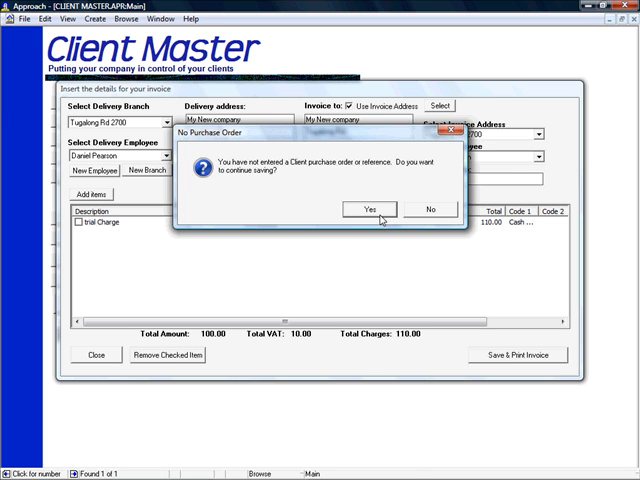
pyautogui.click(368, 208)
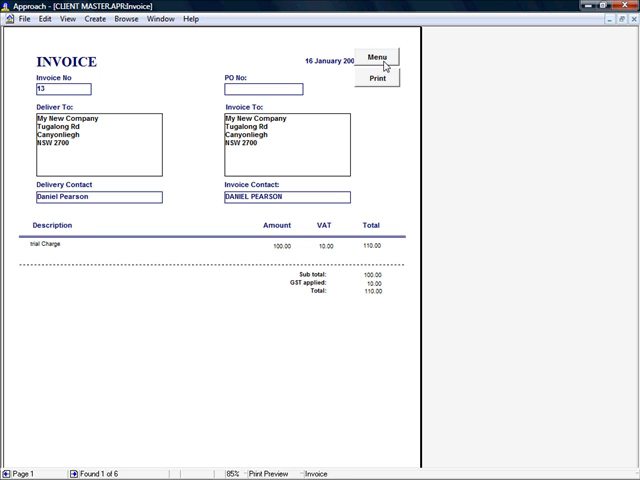
pyautogui.click(384, 56)
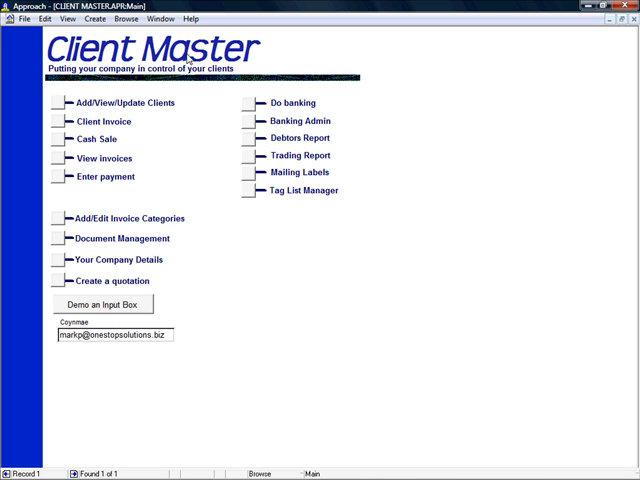
# Step: Show the Dialog Editor via Edit > Script & Macros and create a new blank dialog
pyautogui.click(42, 18)
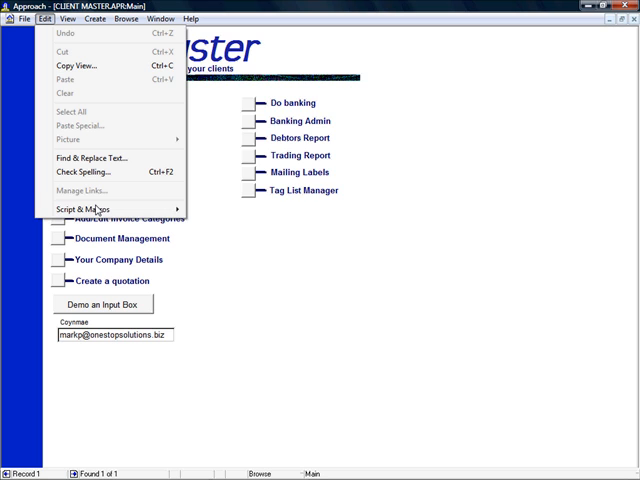
pyautogui.moveTo(96, 208)
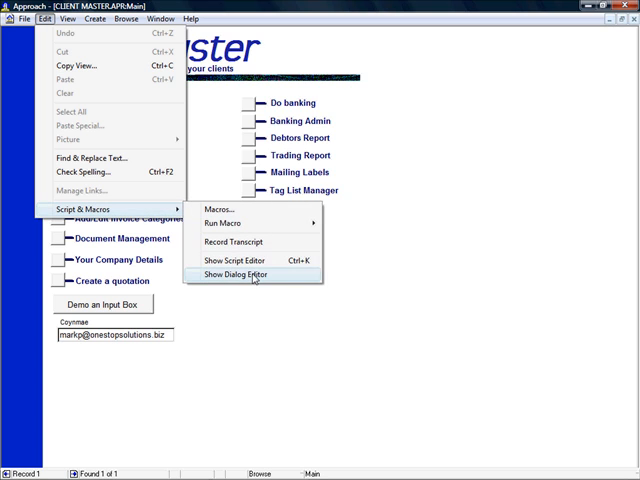
pyautogui.click(244, 276)
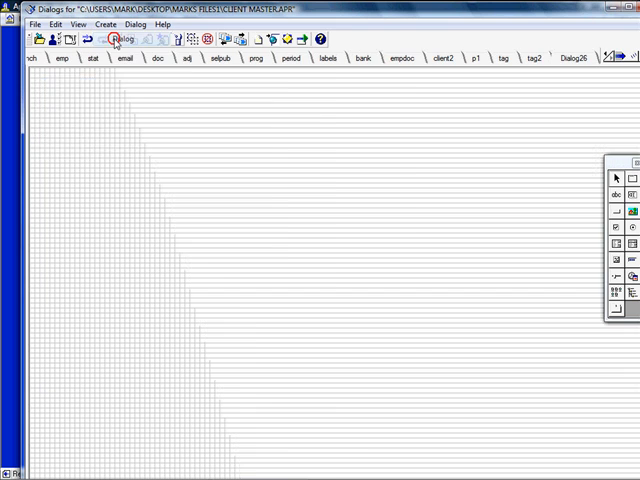
pyautogui.click(112, 40)
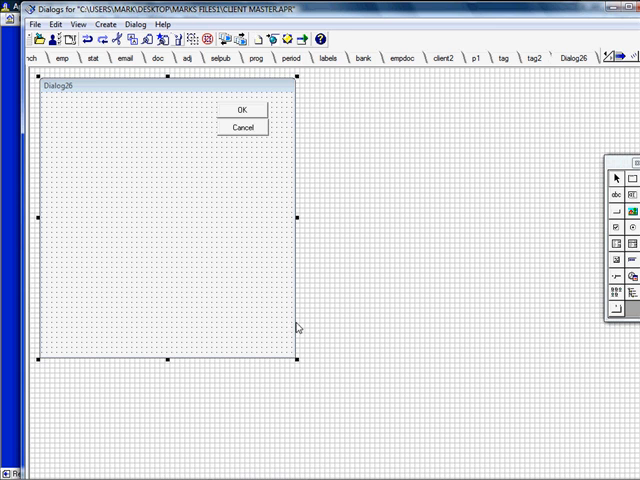
# Step: Select Dialog26 itself and bring up its Properties window to edit the caption
pyautogui.click(240, 108)
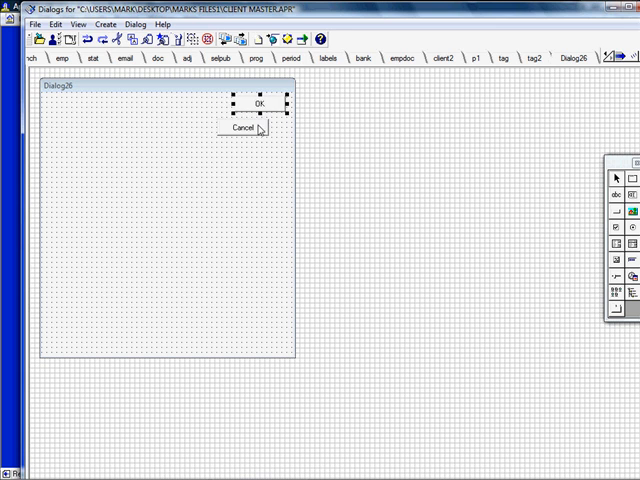
pyautogui.click(244, 128)
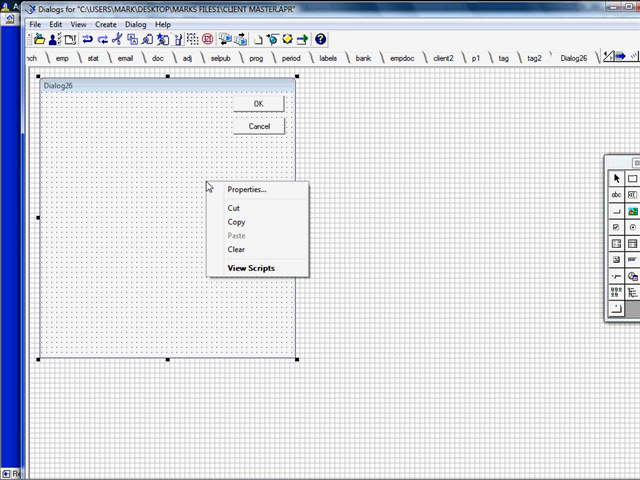
pyautogui.moveTo(256, 190)
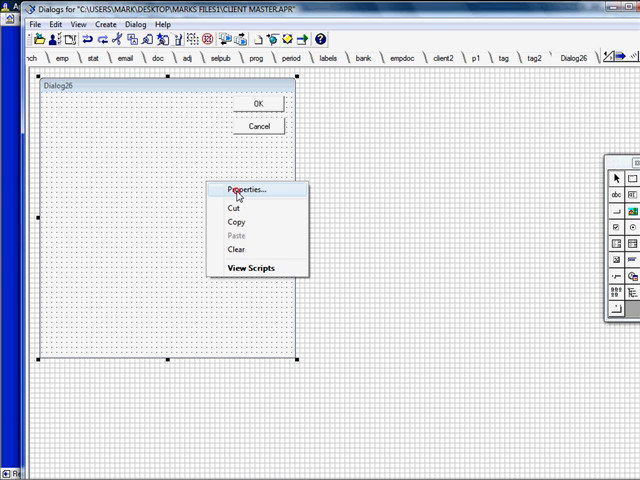
pyautogui.click(244, 190)
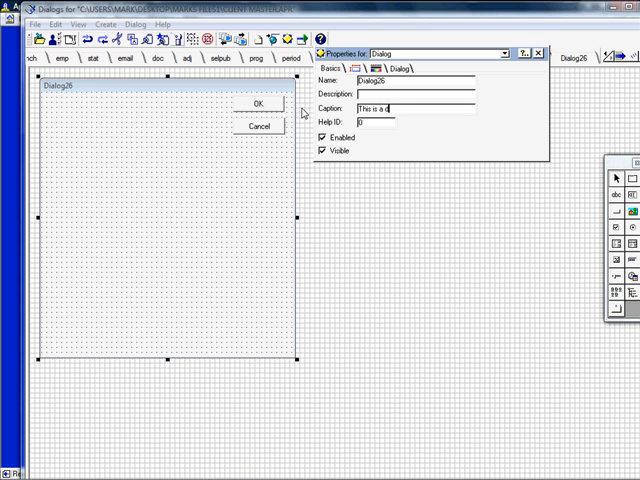
# Step: Complete the caption 'This is a demo' and view the dialog's window style options
pyautogui.write('emo')
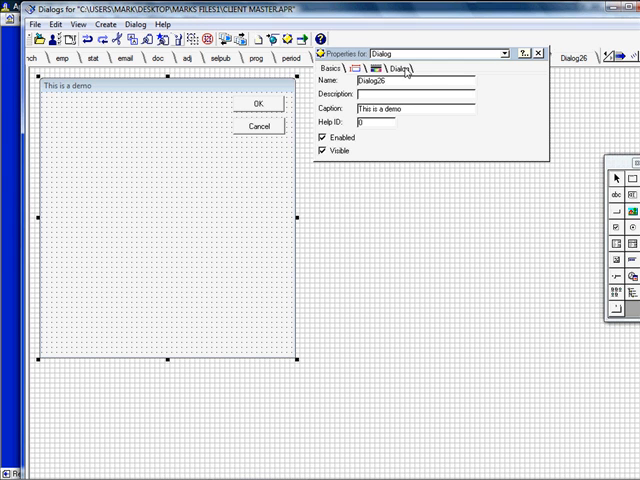
pyautogui.click(398, 68)
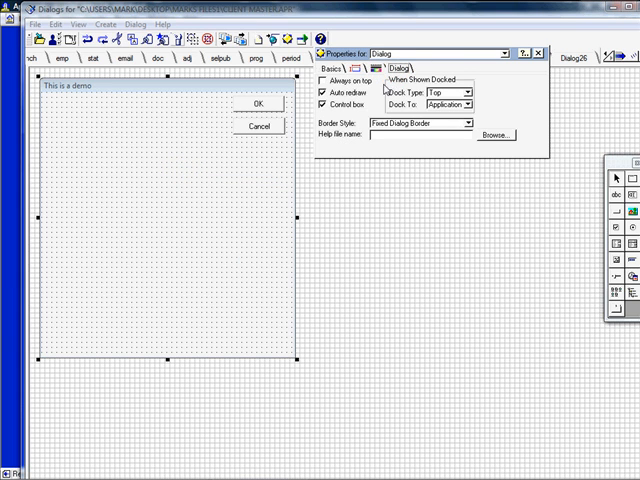
# Step: Turn off the control box and review the Basics, Dimensions and Color settings
pyautogui.click(326, 104)
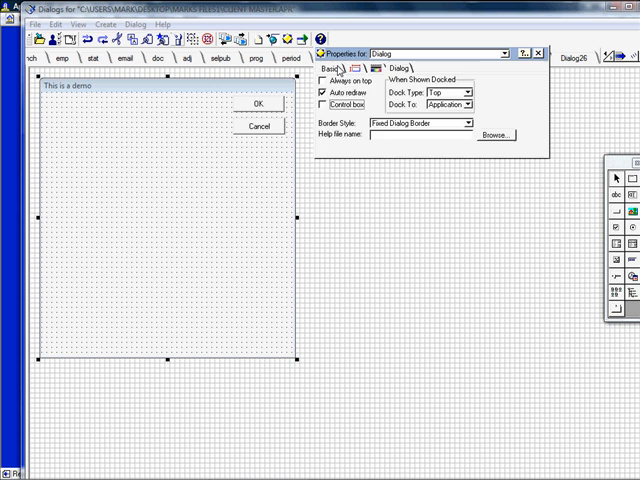
pyautogui.click(328, 68)
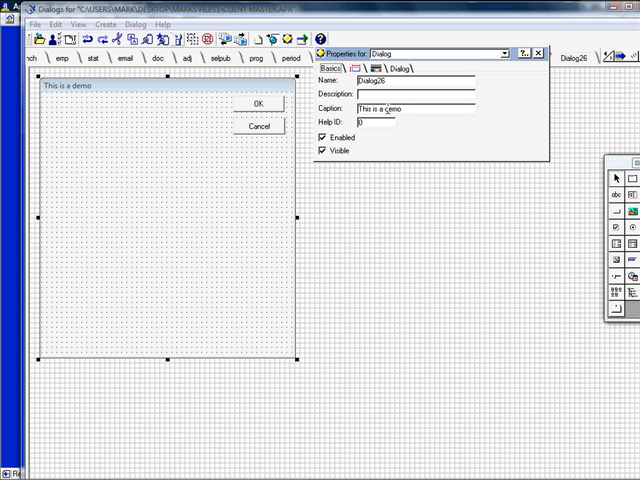
pyautogui.click(352, 68)
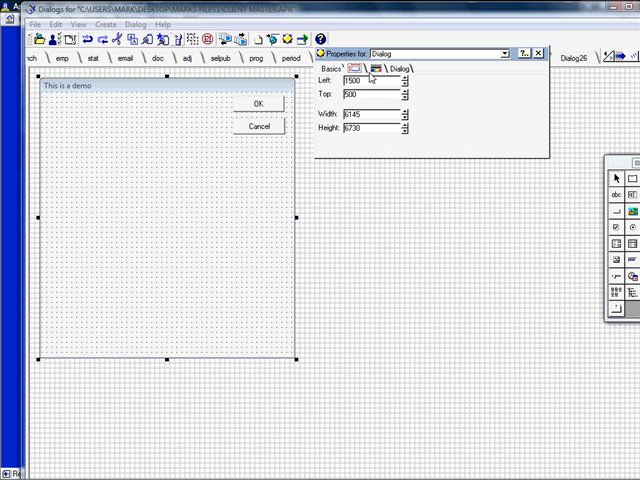
pyautogui.click(360, 68)
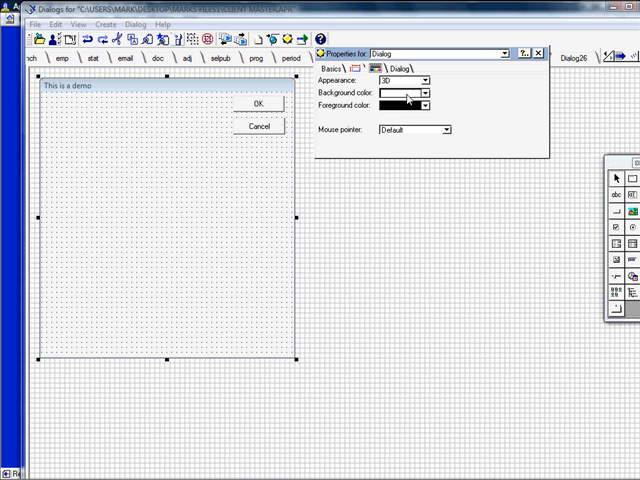
# Step: Choose a new colour for the dialog from the palette
pyautogui.click(424, 106)
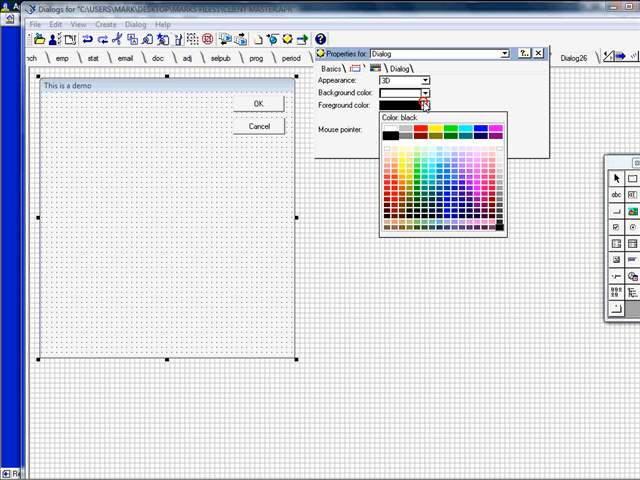
pyautogui.moveTo(400, 156)
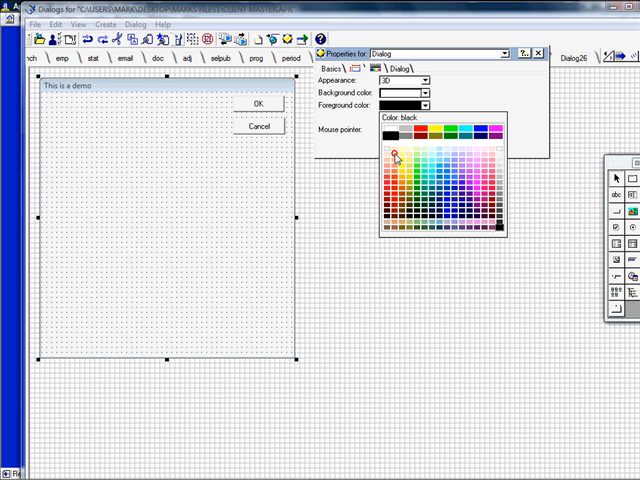
pyautogui.click(400, 152)
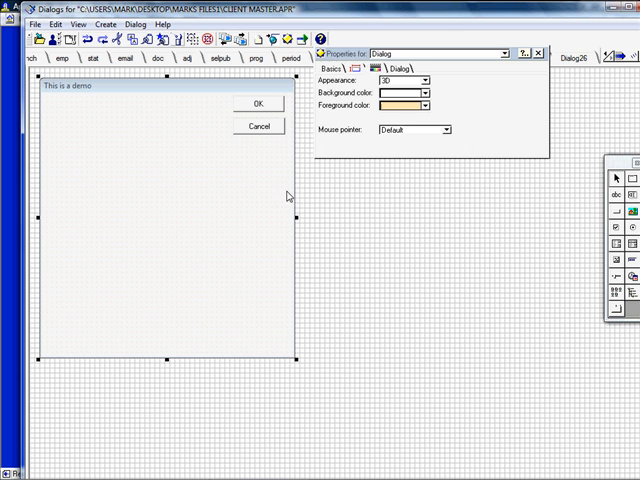
pyautogui.click(426, 104)
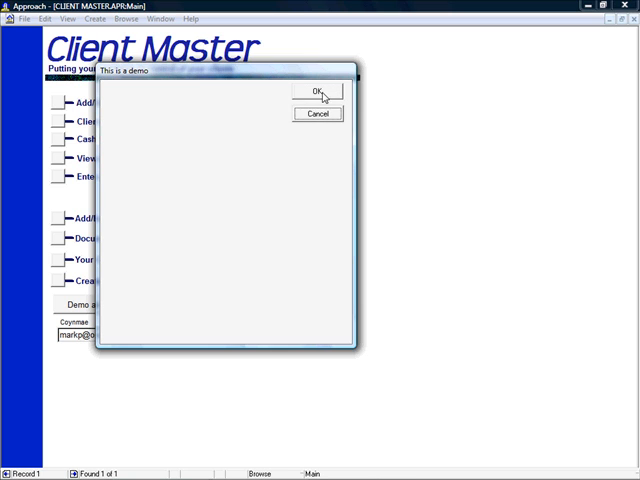
pyautogui.moveTo(364, 88)
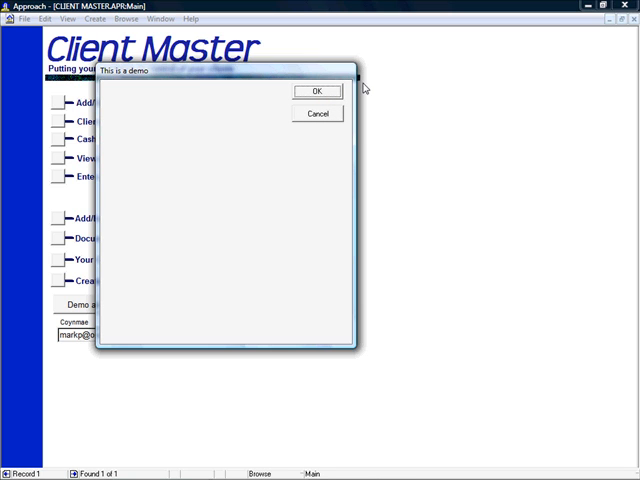
pyautogui.moveTo(434, 178)
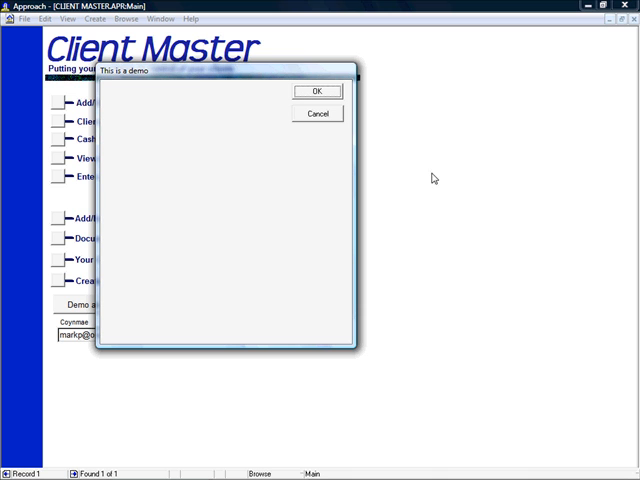
pyautogui.moveTo(424, 168)
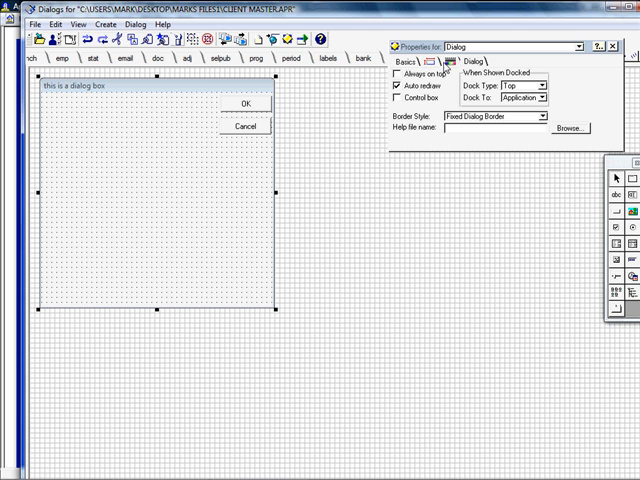
# Step: Check the Dimensions settings and view the command button's Click script in the Script Editor
pyautogui.click(432, 64)
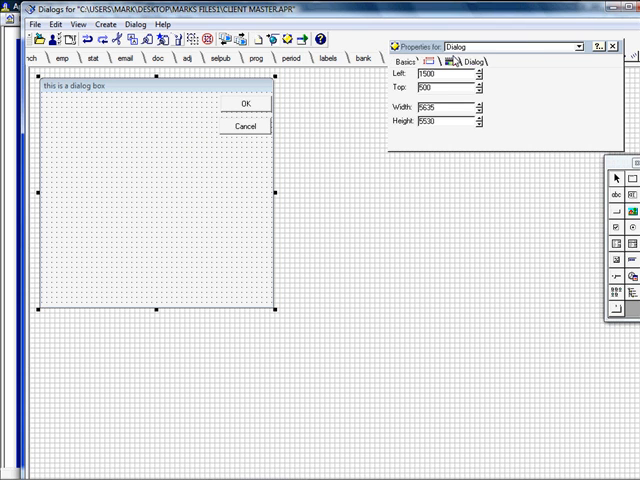
pyautogui.click(404, 60)
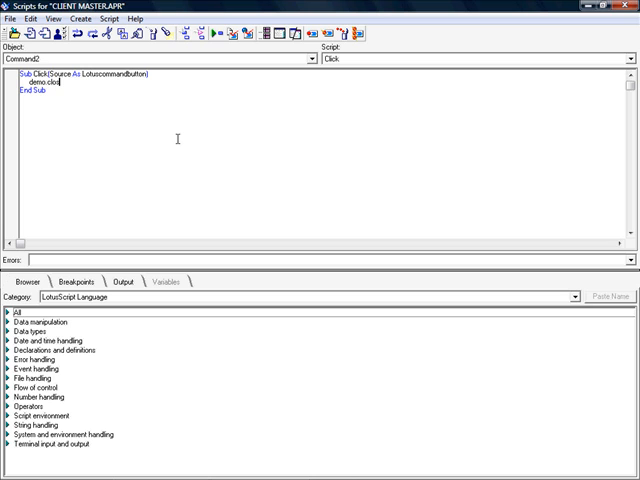
pyautogui.write('e')
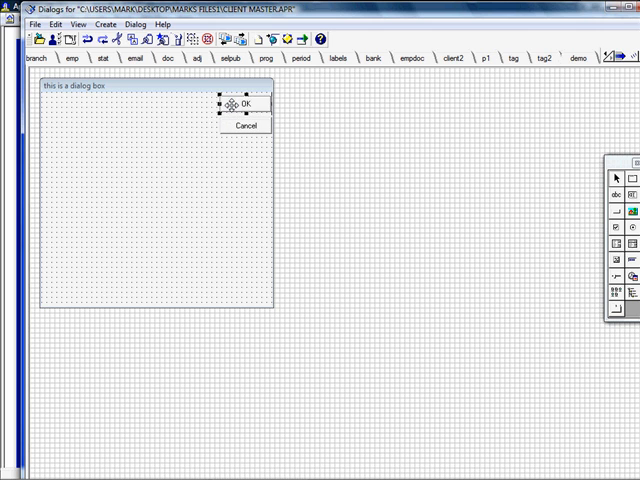
# Step: Select the OK button before running the form to test the dialog
pyautogui.click(244, 126)
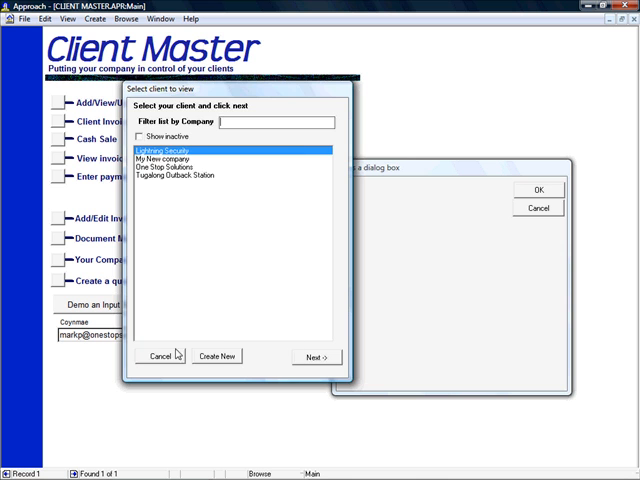
# Step: Dismiss the client selection window and reopen the demo dialog in the Dialog Editor
pyautogui.click(156, 356)
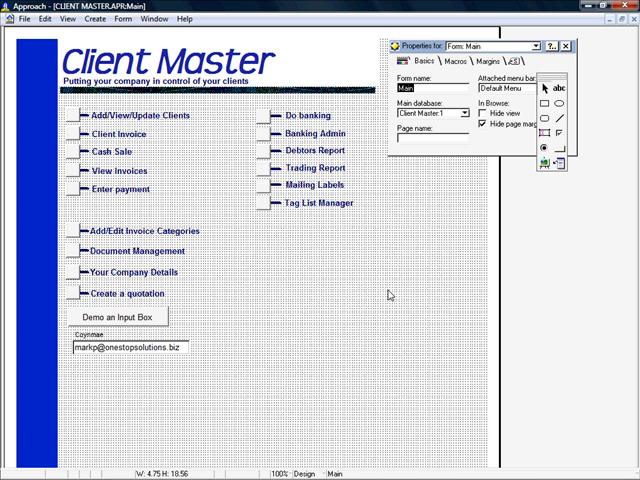
pyautogui.click(44, 18)
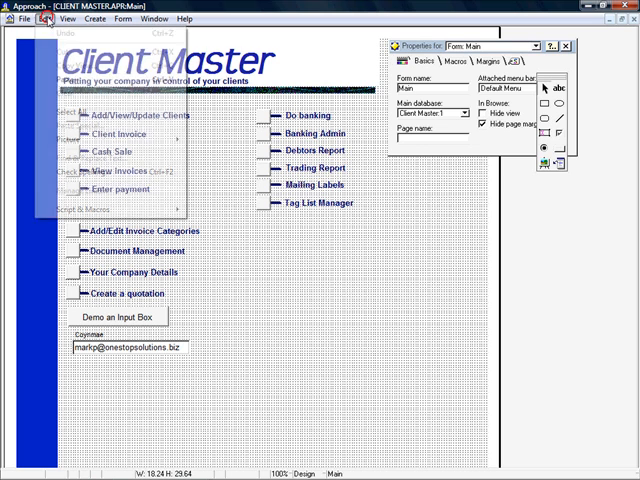
pyautogui.click(76, 208)
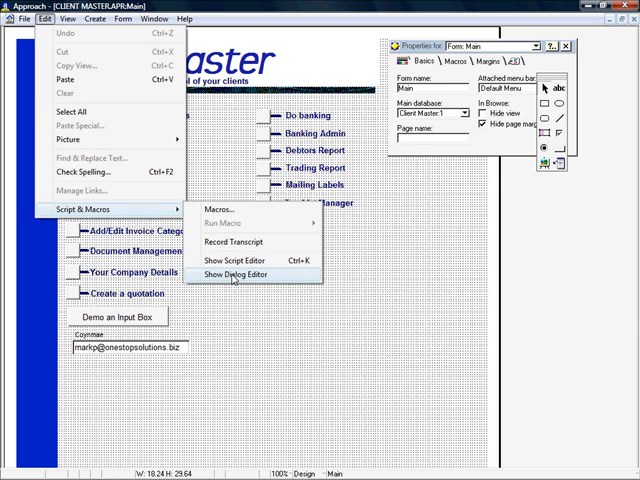
pyautogui.click(232, 274)
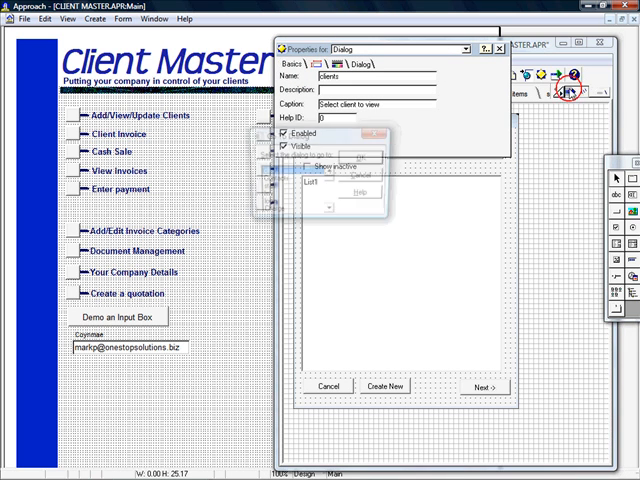
pyautogui.click(572, 90)
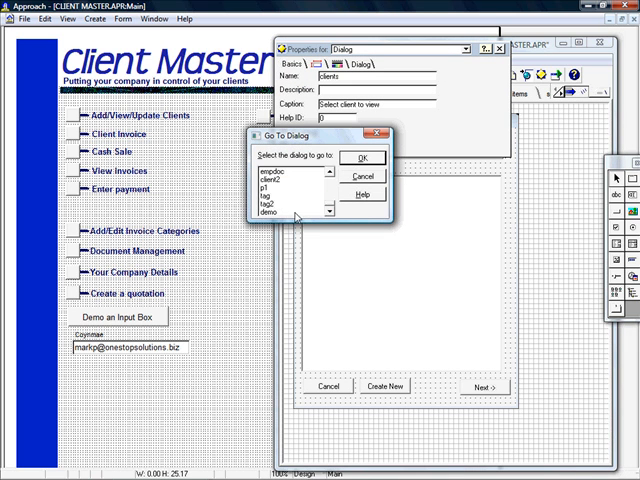
pyautogui.click(358, 156)
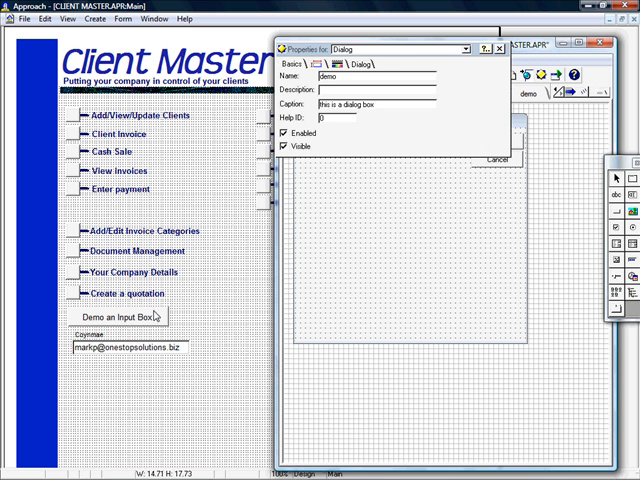
# Step: Edit the Demo an Input Box button's script, test the form in Browse, and return to Design
pyautogui.click(112, 316)
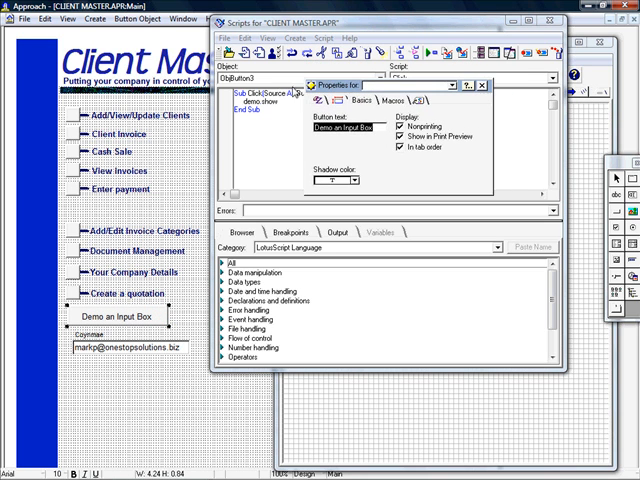
pyautogui.click(480, 84)
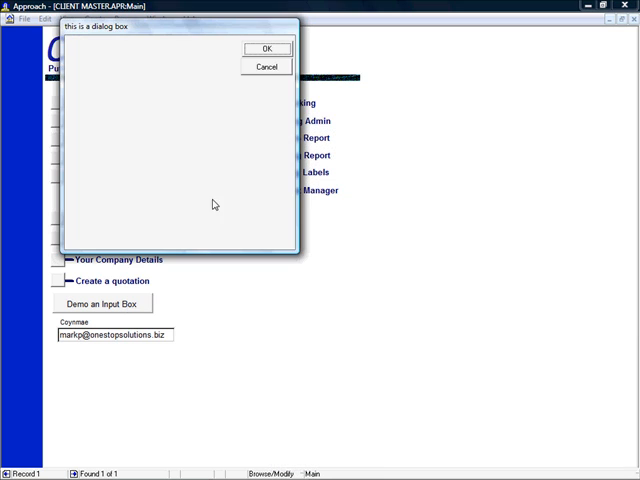
pyautogui.moveTo(208, 44)
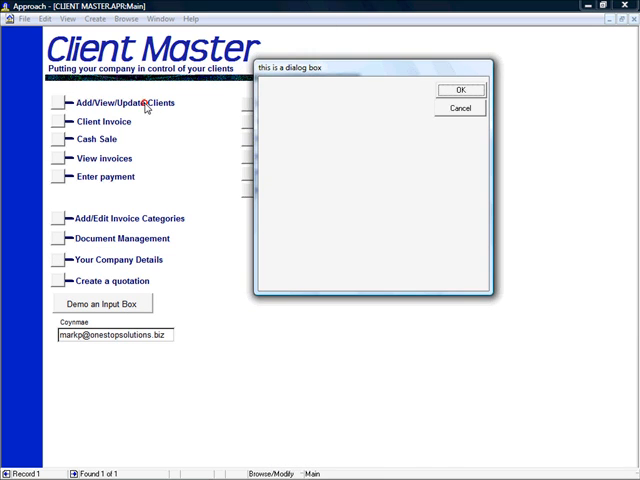
pyautogui.click(460, 90)
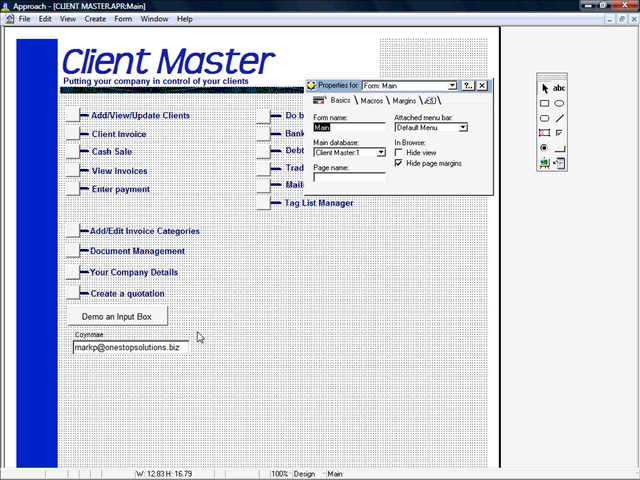
# Step: Reopen the demo dialog in the Dialog Editor and inspect the OK button's options
pyautogui.click(44, 18)
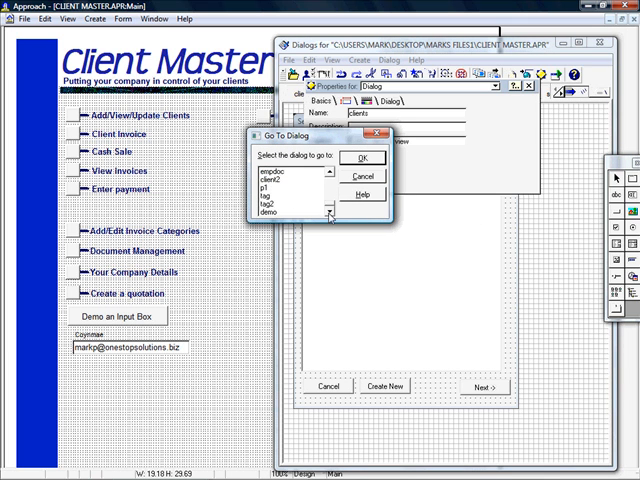
pyautogui.click(366, 158)
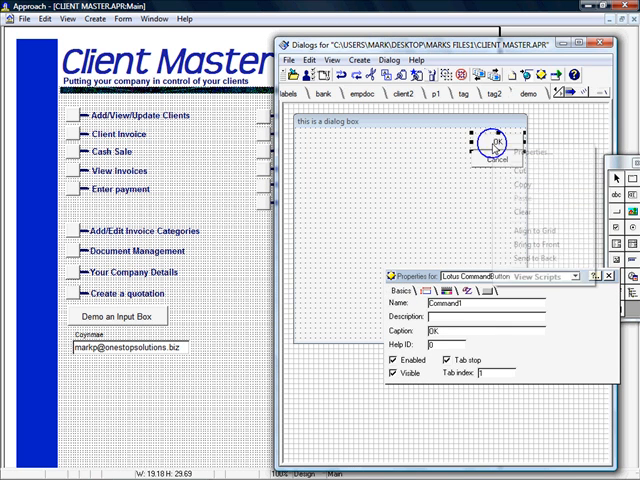
pyautogui.rightClick(490, 140)
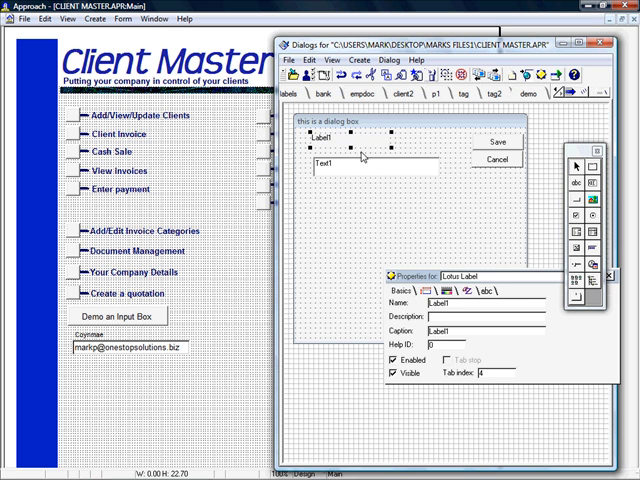
# Step: Set the label's caption to 'Insert an email' through its Properties
pyautogui.rightClick(360, 156)
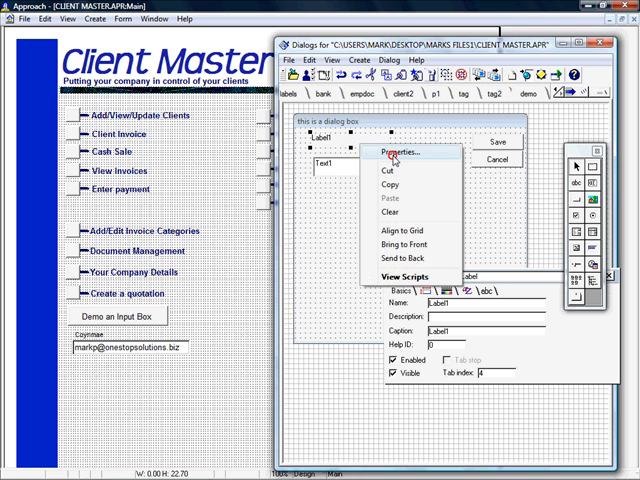
pyautogui.click(392, 152)
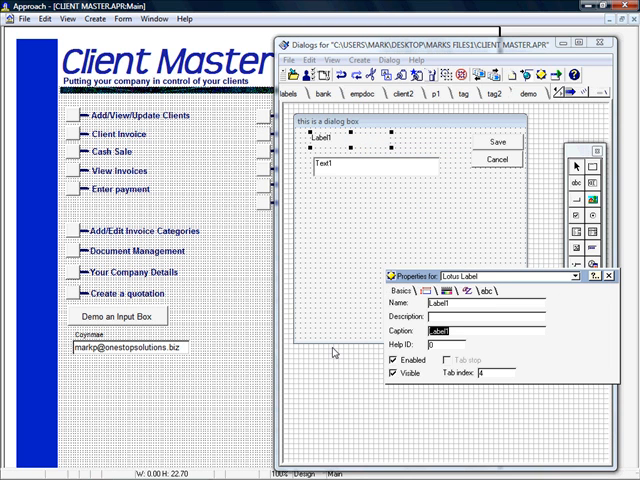
pyautogui.write('Insert an emai')
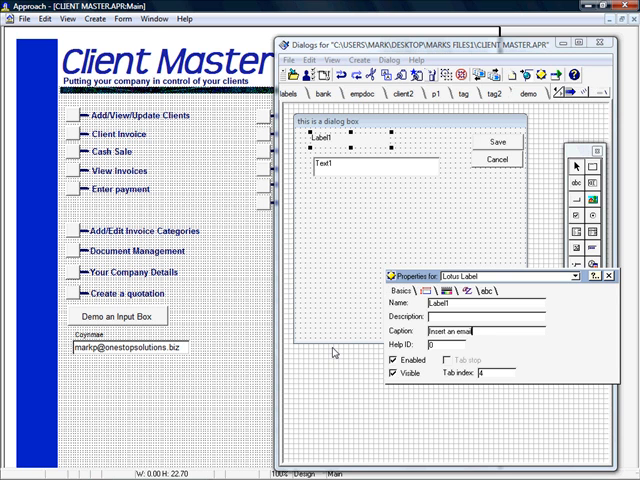
pyautogui.click(344, 168)
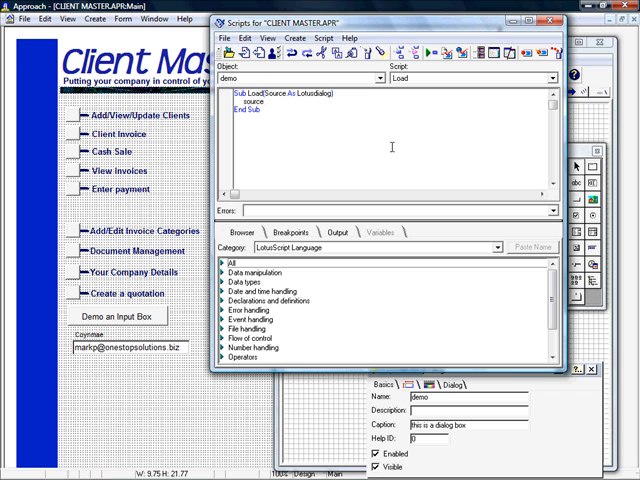
# Step: Make the dialog's Load script clear the email box with text1.text = ""
pyautogui.write('.text1.text')
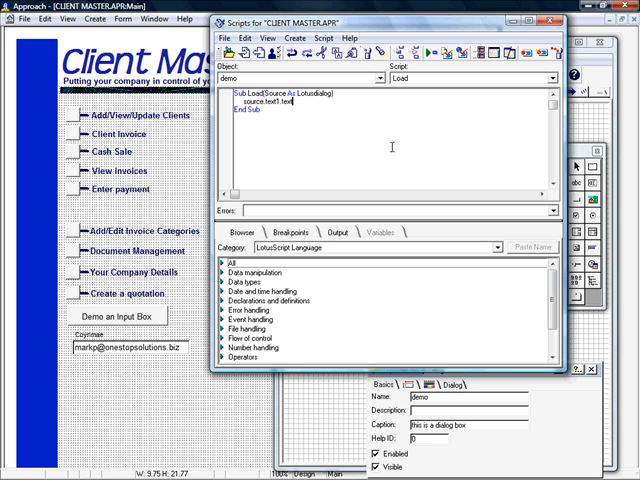
pyautogui.write('= ""')
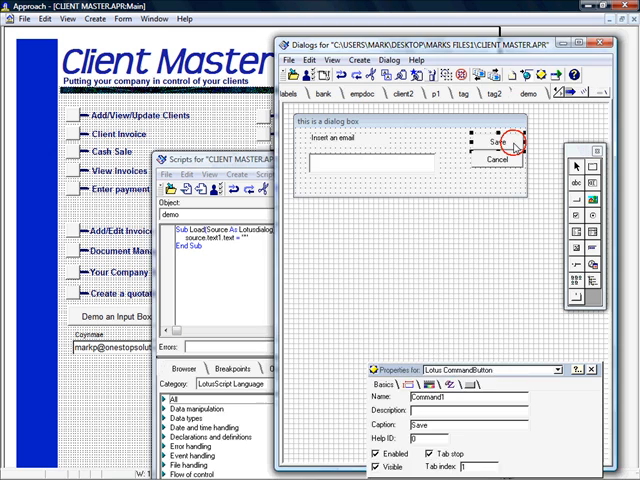
pyautogui.doubleClick(498, 142)
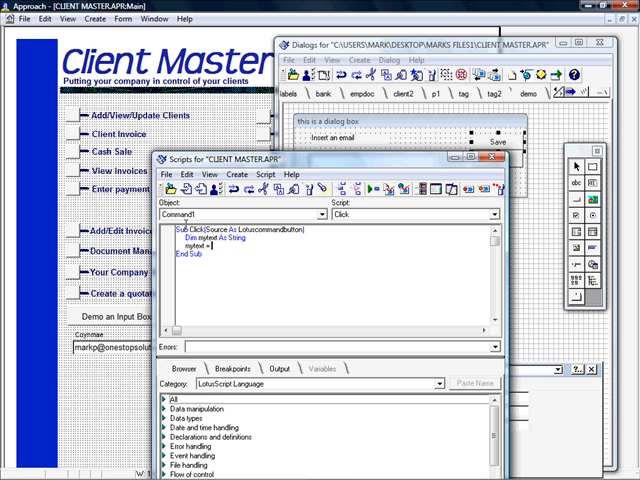
pyautogui.moveTo(292, 256)
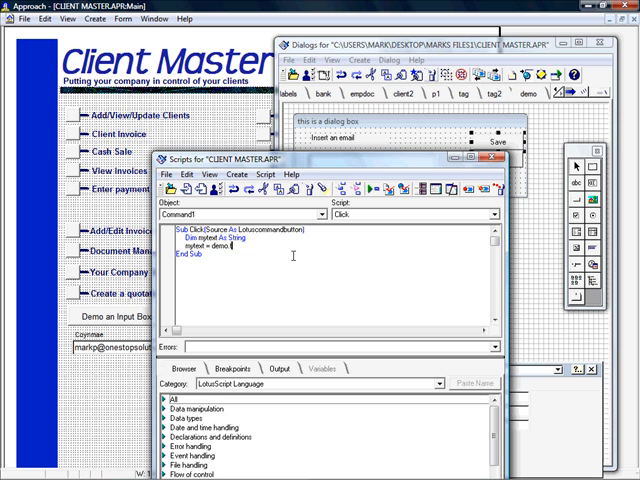
# Step: Script the Save button's Click to assign text1.text to the form's company email field
pyautogui.write('text1.text')
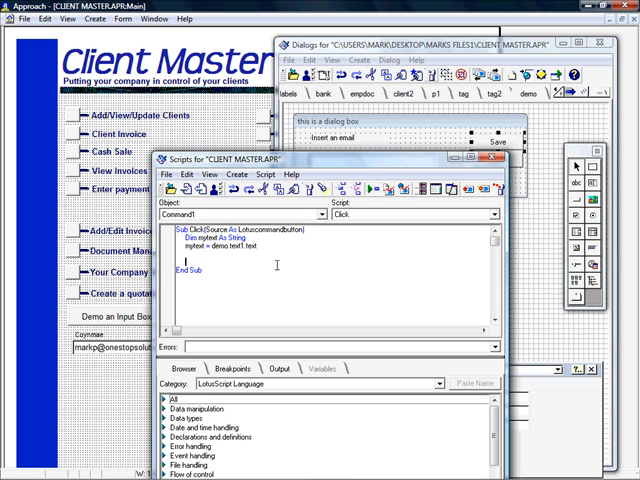
pyautogui.moveTo(324, 264)
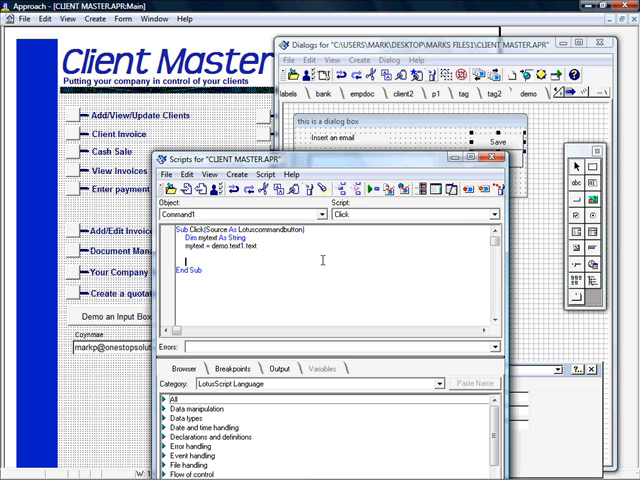
pyautogui.write('demo.clo')
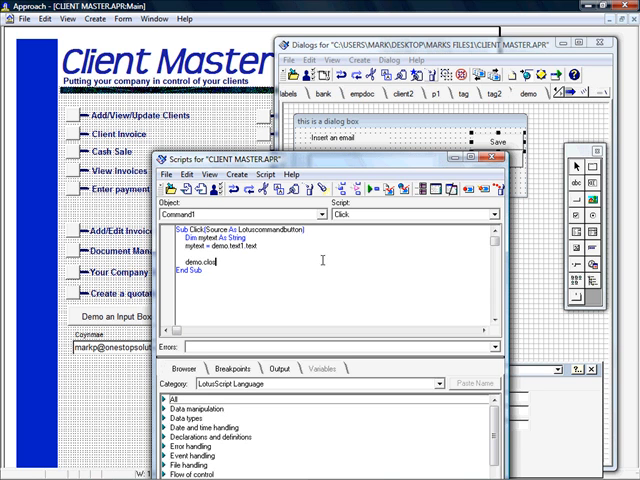
pyautogui.write('se')
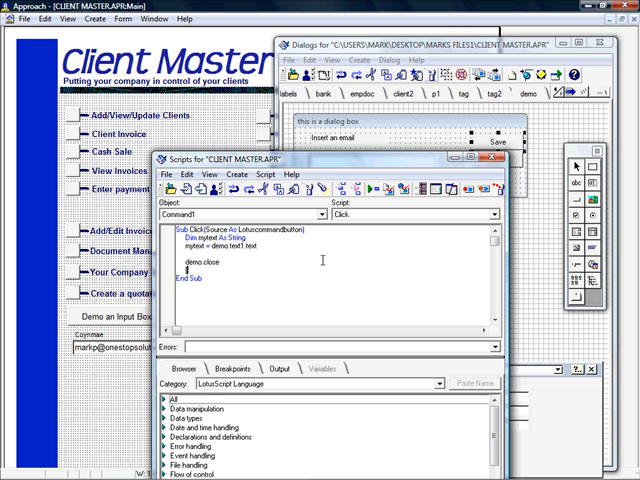
pyautogui.write('[co]')
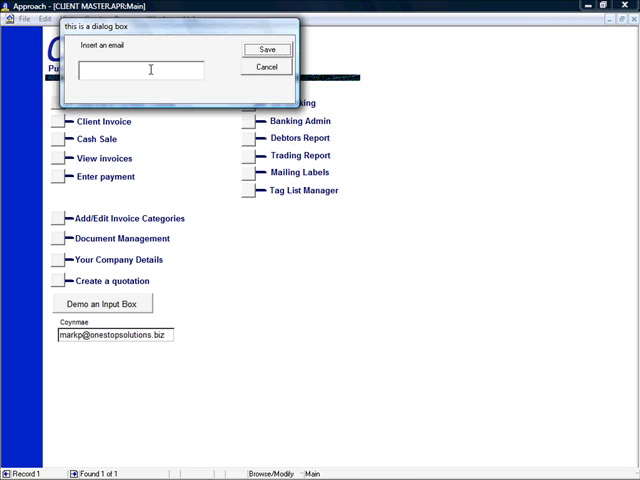
pyautogui.write('mai')
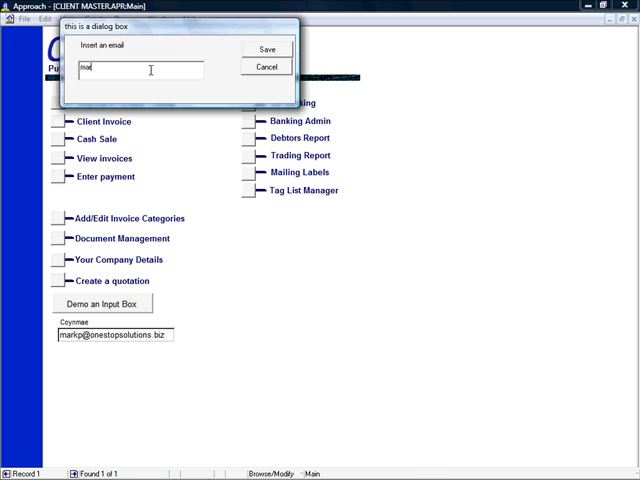
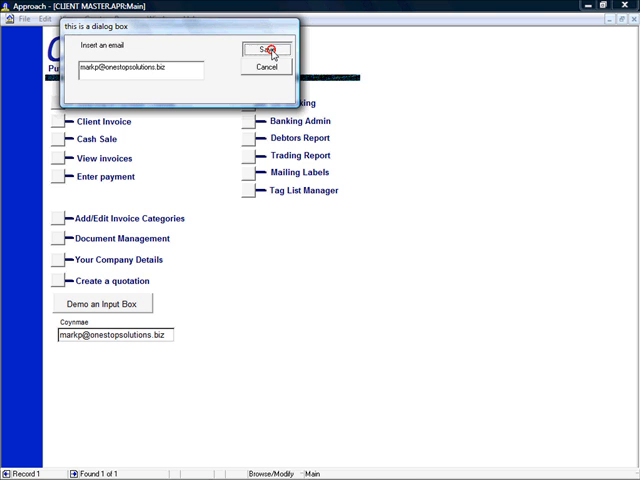
pyautogui.click(266, 48)
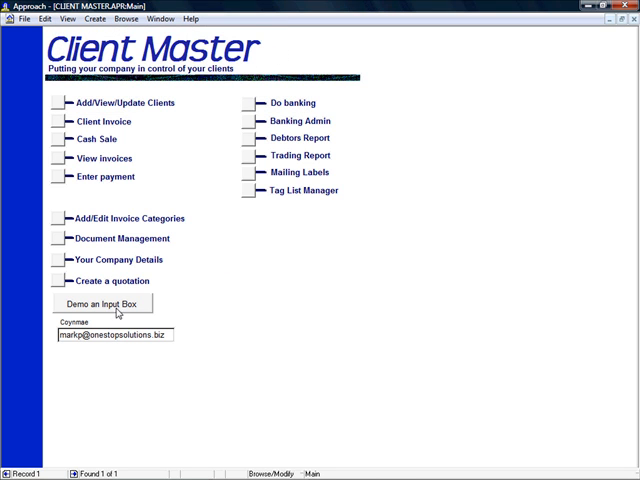
# Step: Reopen the dialog and save a second address ending in bae.com into the company email field
pyautogui.click(100, 304)
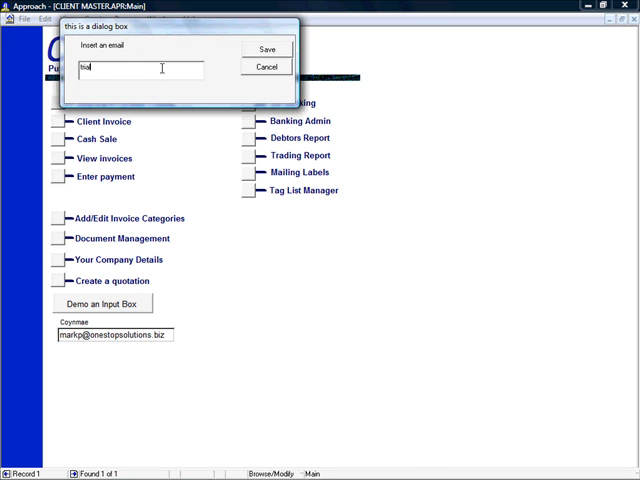
pyautogui.write('@ba')
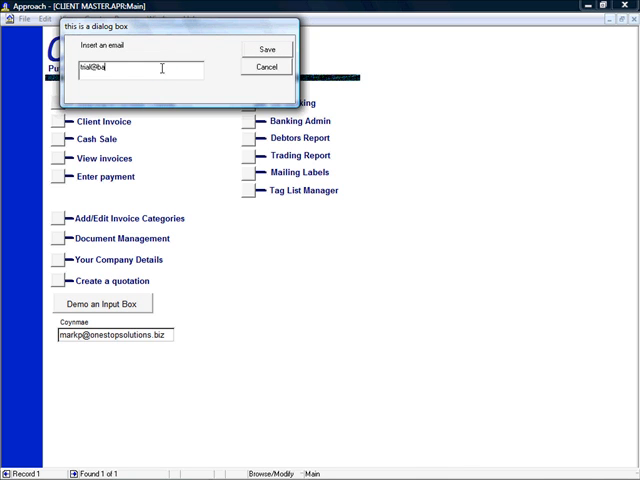
pyautogui.write('bae.com')
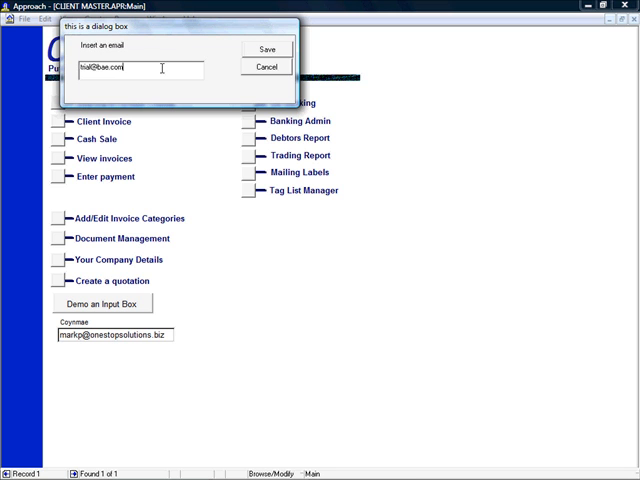
pyautogui.click(264, 48)
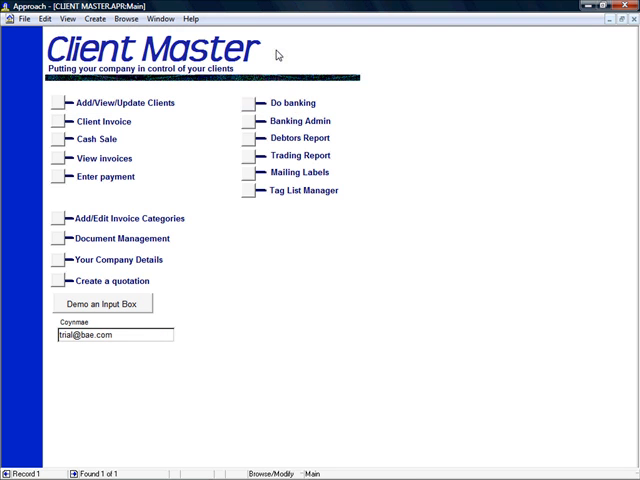
pyautogui.moveTo(328, 320)
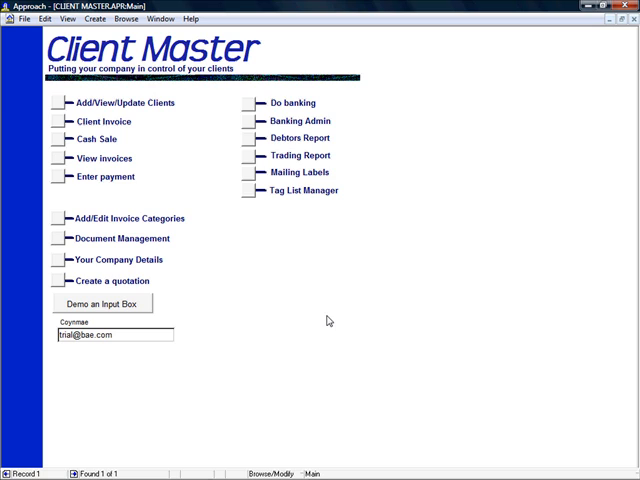